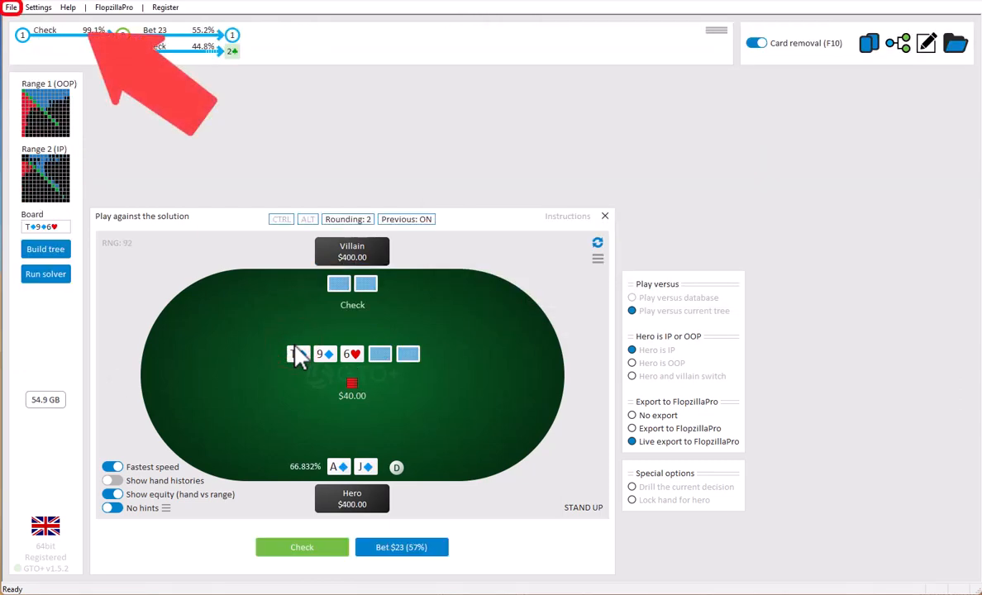
# - Start a blank GTO+ session from File > New, clearing the previous spot
pyautogui.click(11, 7)
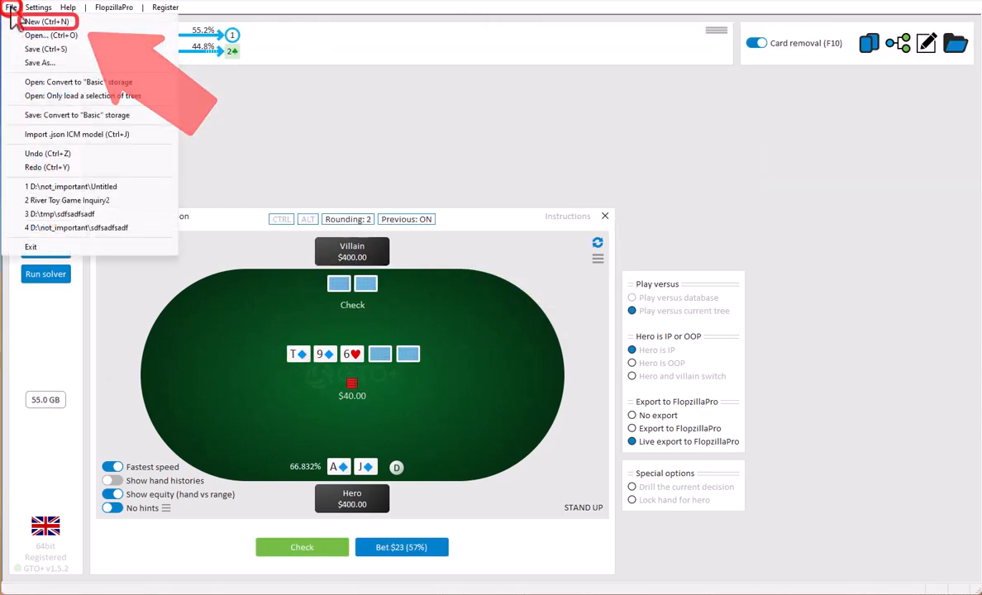
pyautogui.click(45, 21)
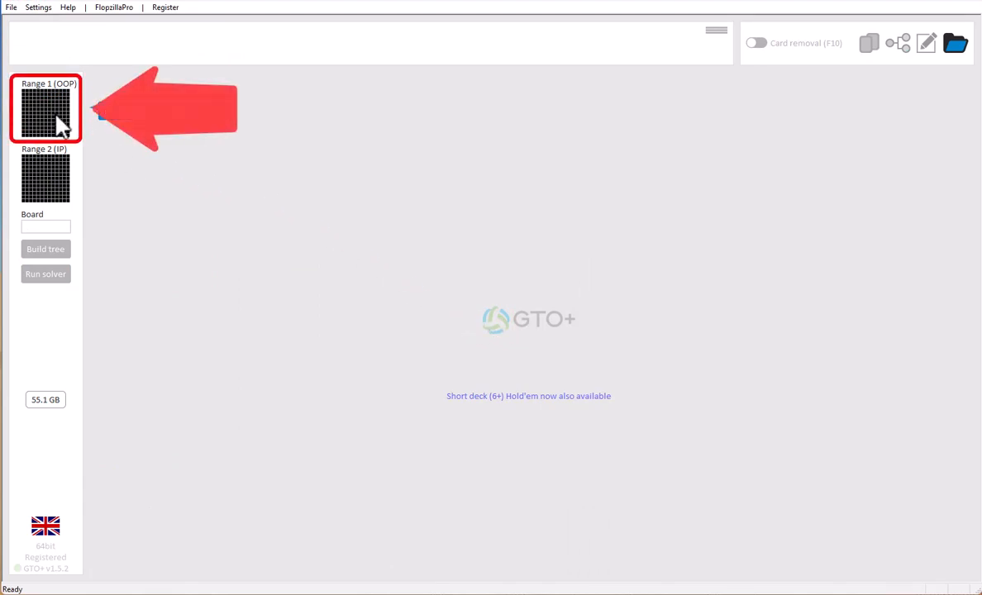
# - Widen the out-of-position starting range to about 19% and confirm it
pyautogui.click(45, 108)
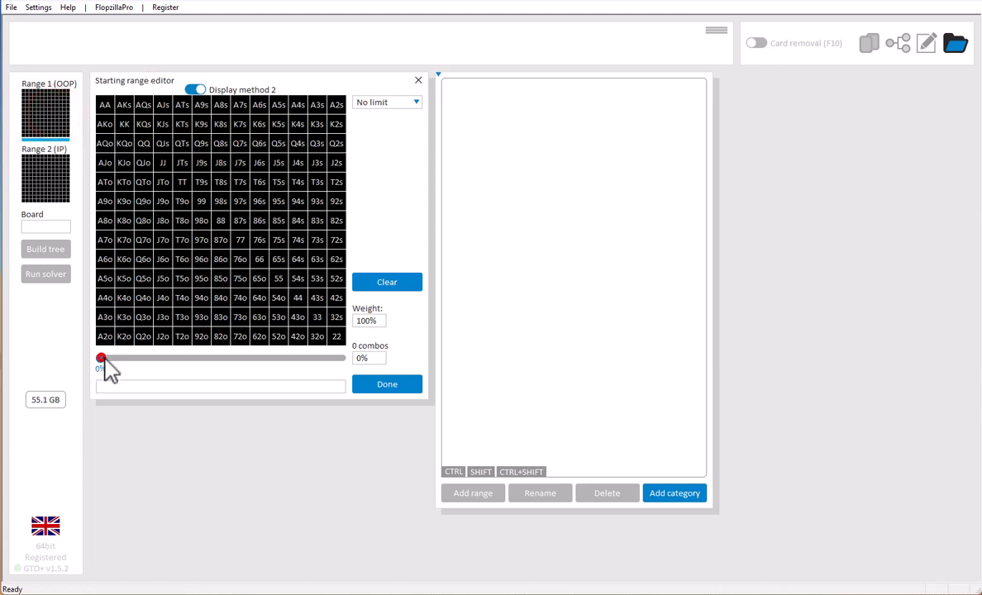
pyautogui.moveTo(101, 358); pyautogui.dragTo(146, 358)
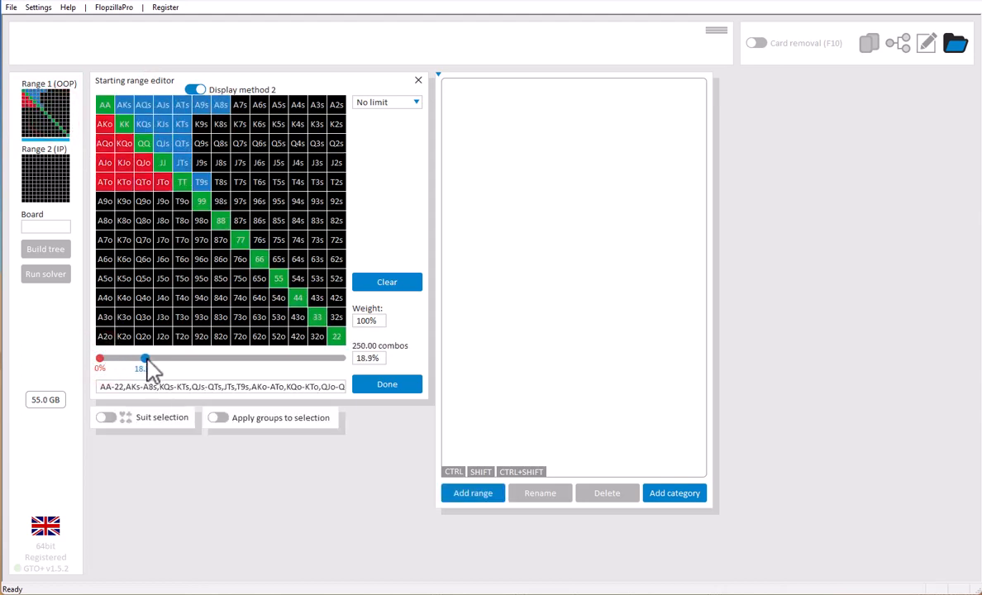
pyautogui.click(45, 178)
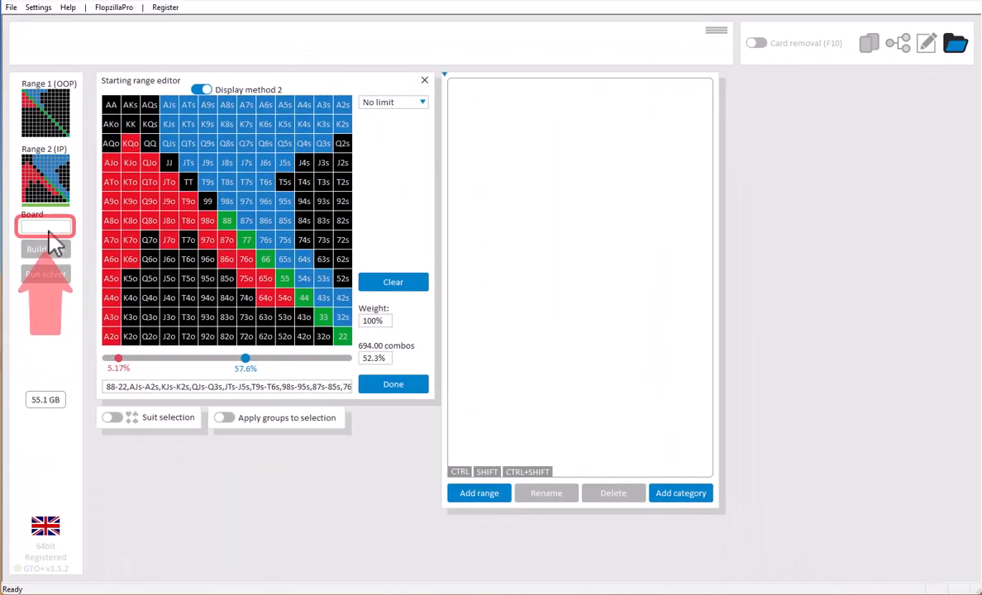
# - Add 6♥ to complete the T♦9♦6♥ flop and bring up tree-building settings
pyautogui.click(46, 225)
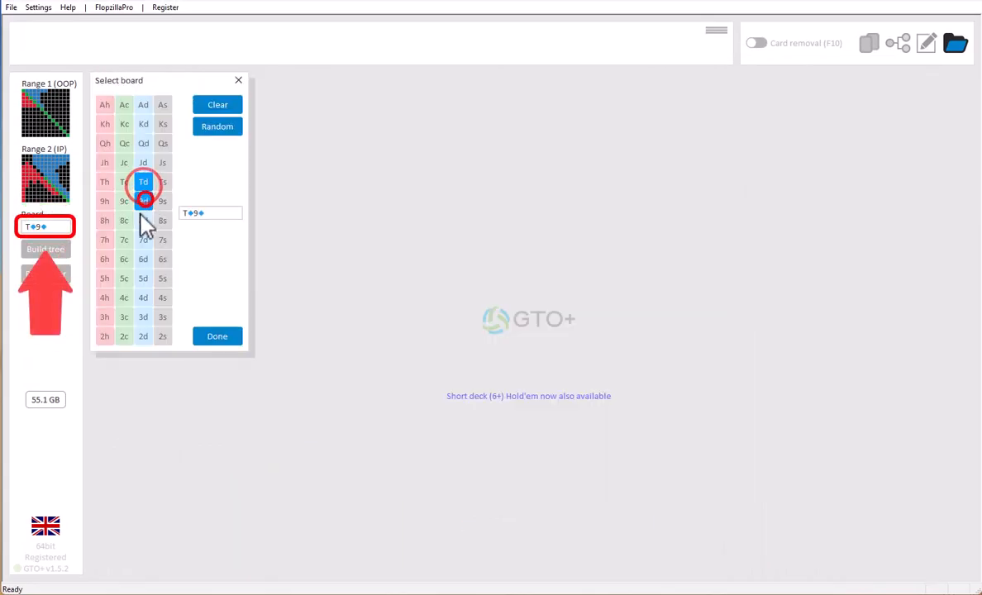
pyautogui.click(104, 259)
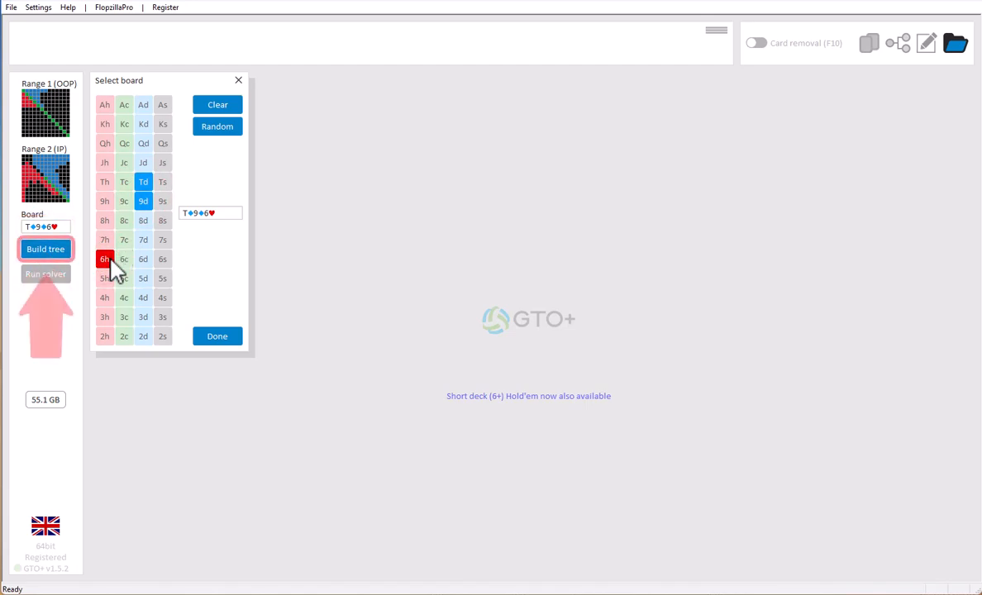
pyautogui.click(45, 248)
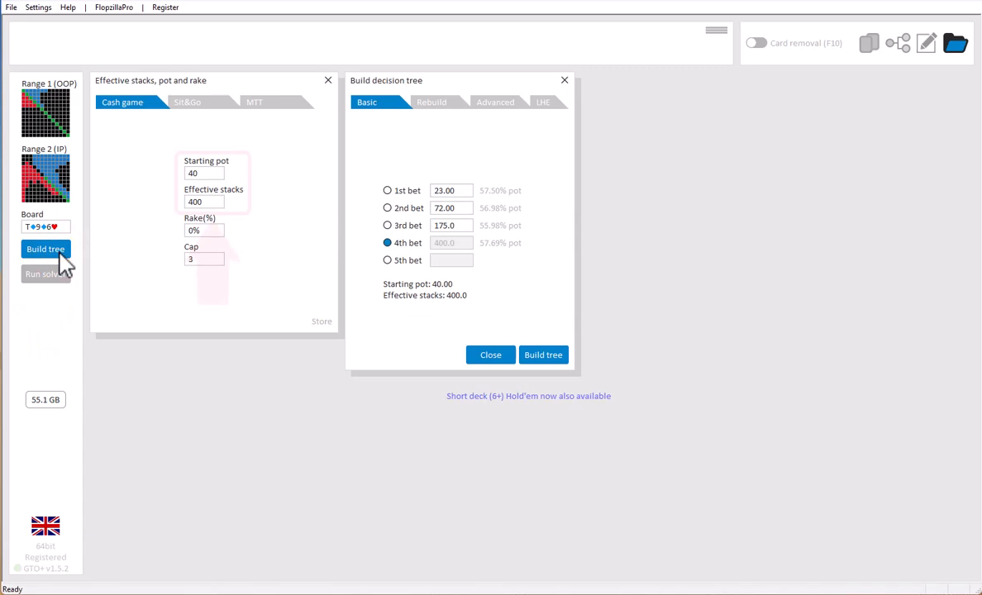
# - Build the tree with pot 30, effective stacks 330 and bet sizes 18, 57, 145
pyautogui.click(203, 173)
pyautogui.write('30')
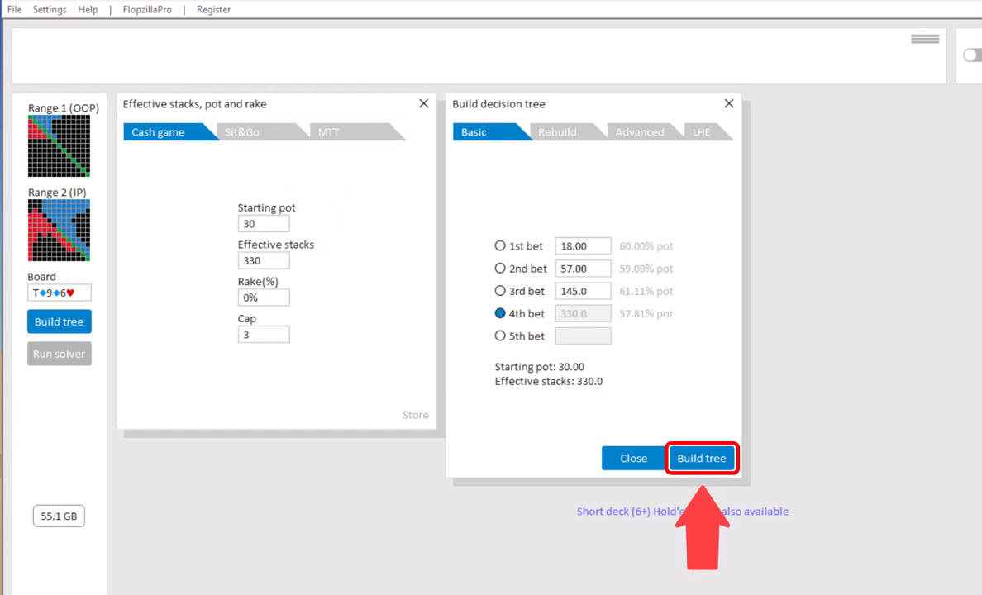
pyautogui.click(701, 458)
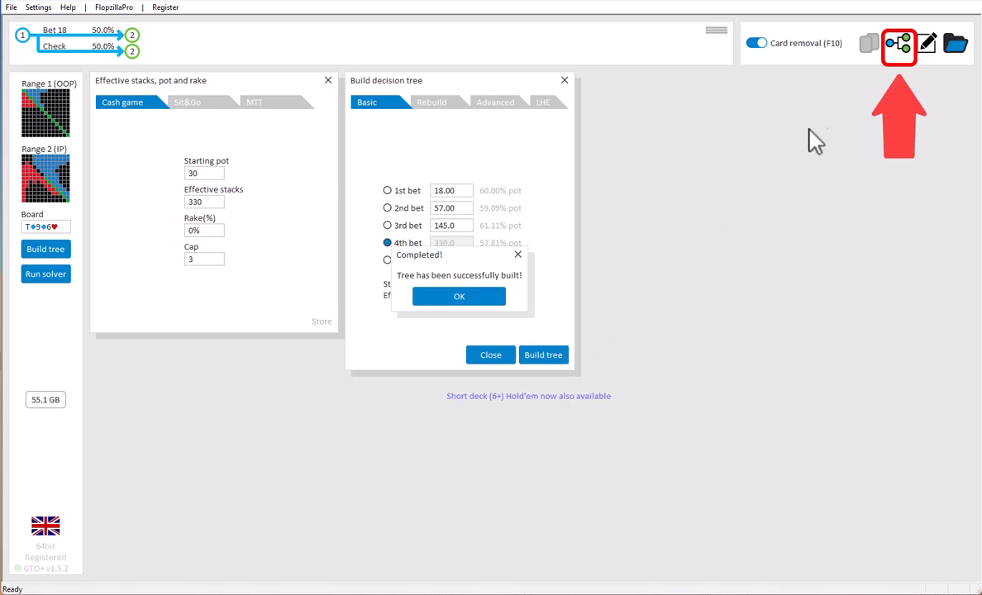
# - Show the tree navigation with bet 18 and raises to 57, 145 and 330
pyautogui.click(459, 296)
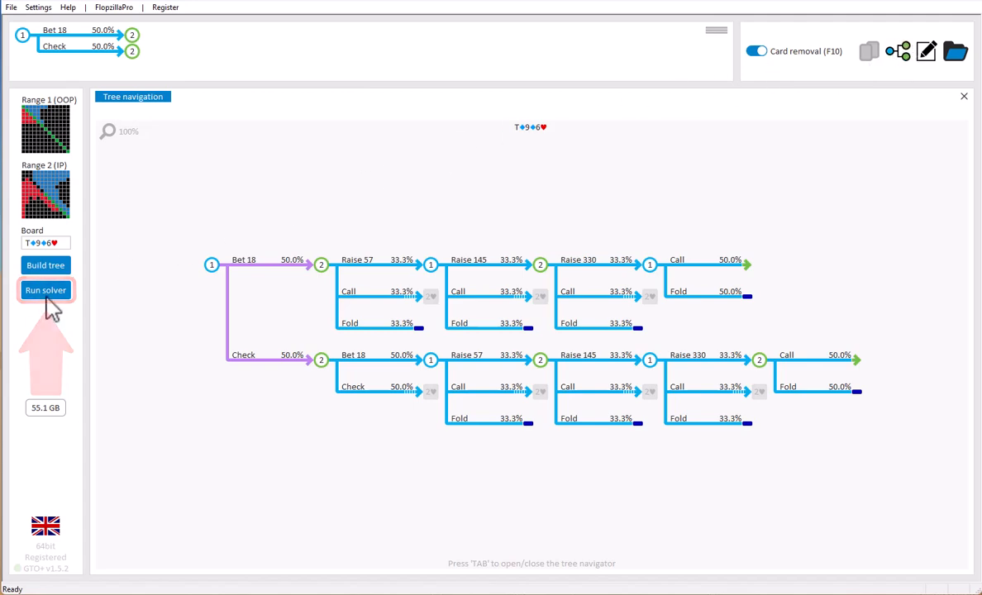
# - Run the solver until OOP bets 18 at 47.4% and checks 52.6%
pyautogui.click(45, 289)
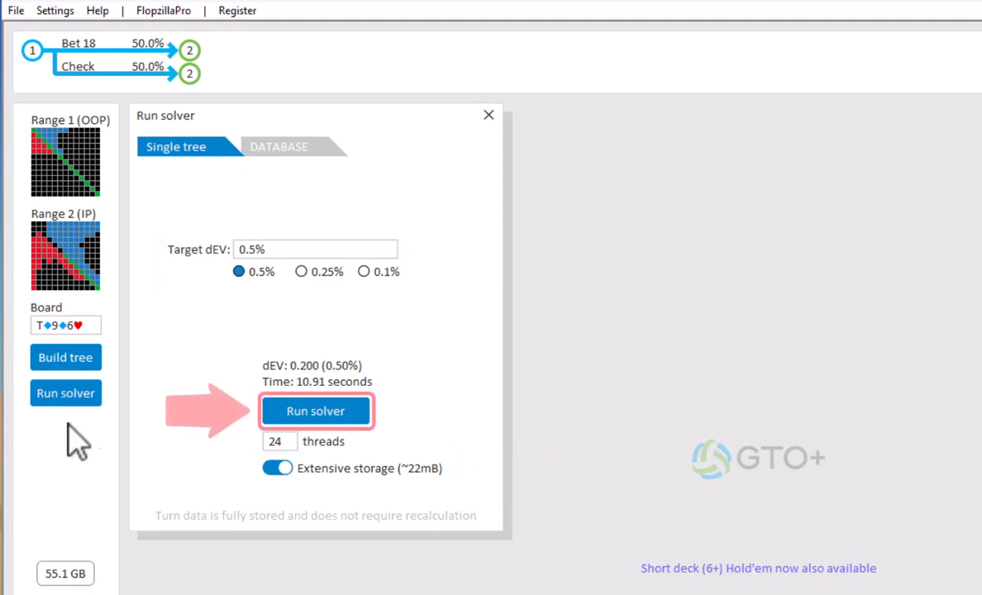
pyautogui.click(315, 411)
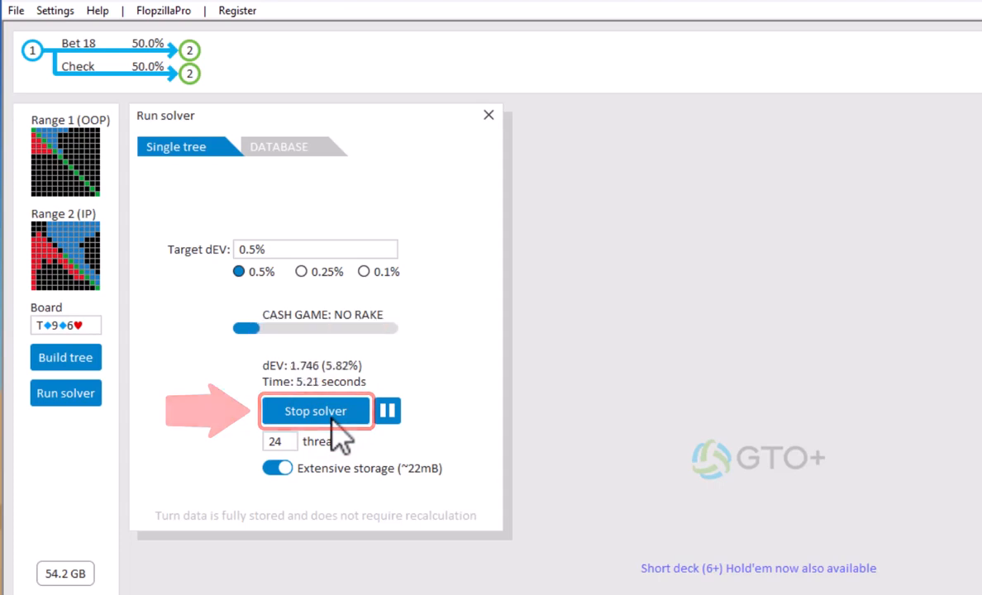
pyautogui.click(315, 410)
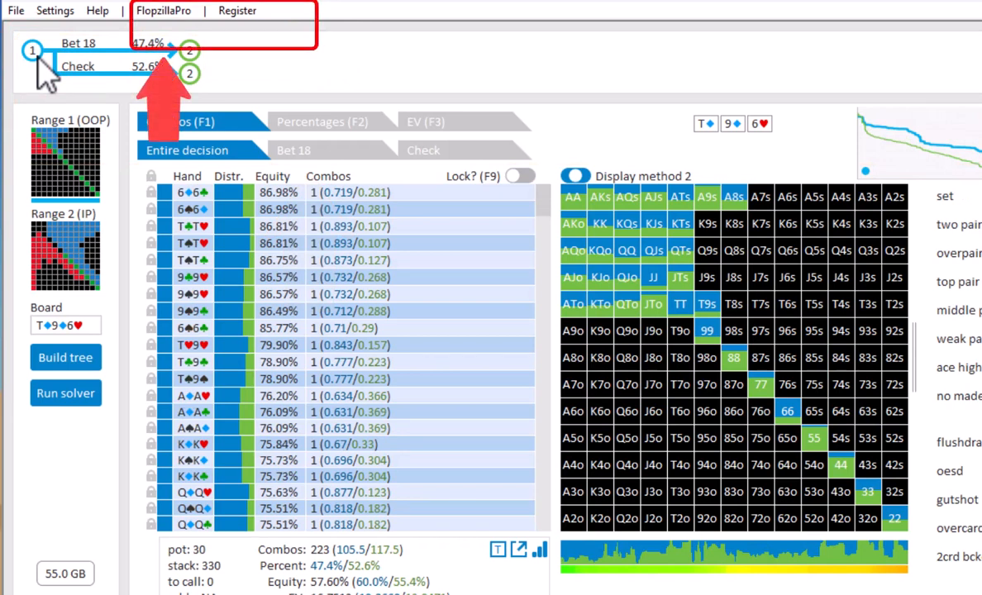
pyautogui.moveTo(144, 25)
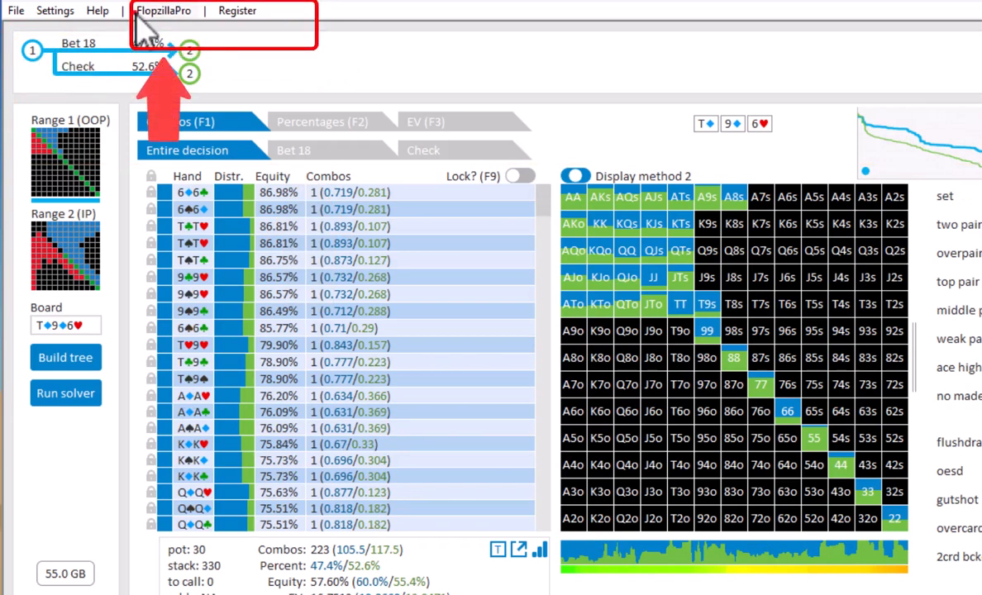
# - Export the current decision's ranges to FlopzillaPro, showing 57.6% versus 42.4% equity
pyautogui.click(163, 10)
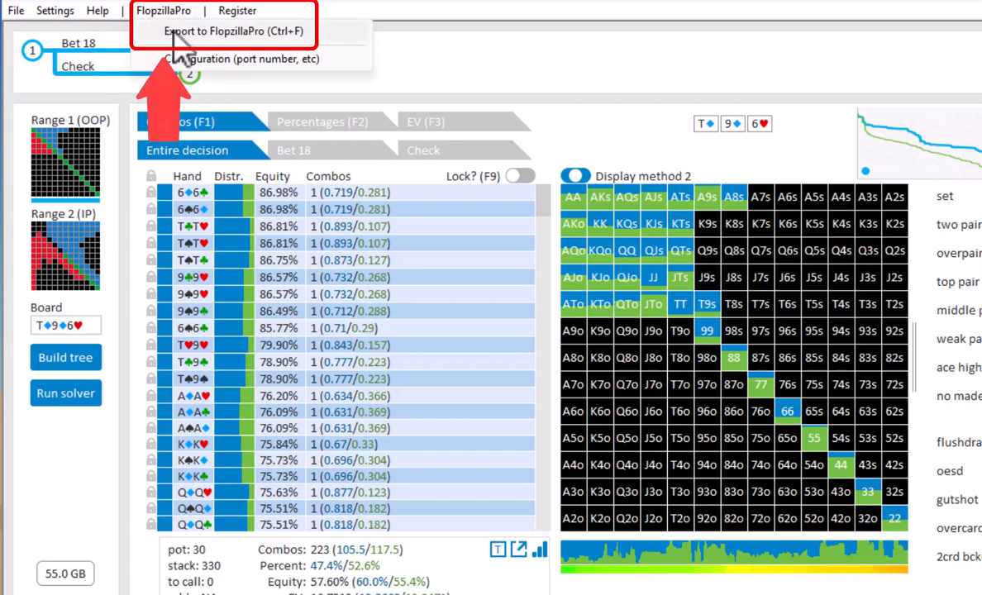
pyautogui.click(164, 10)
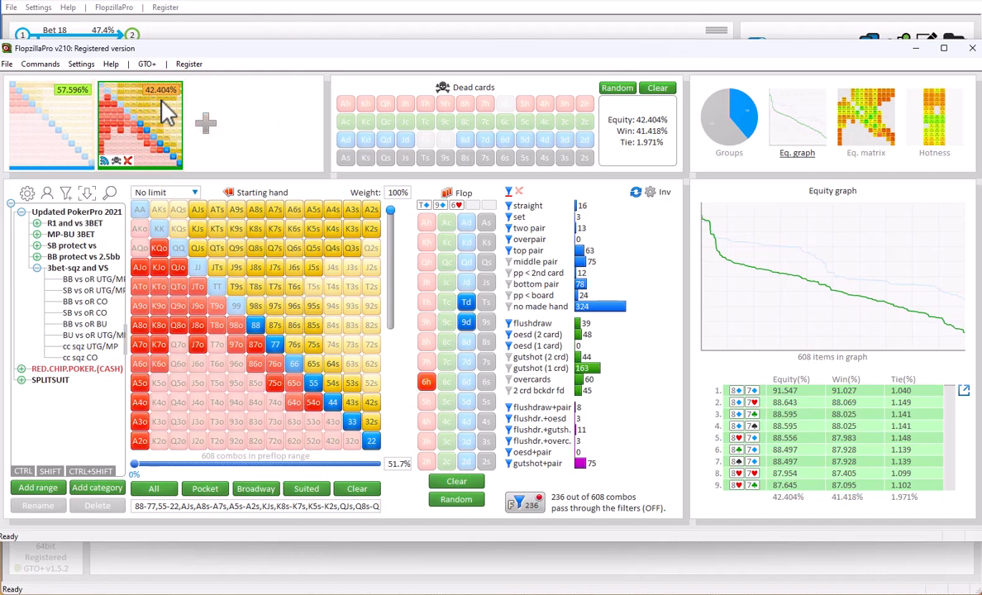
# - Select the 57.596% range and show its hand categories as combo counts
pyautogui.click(52, 124)
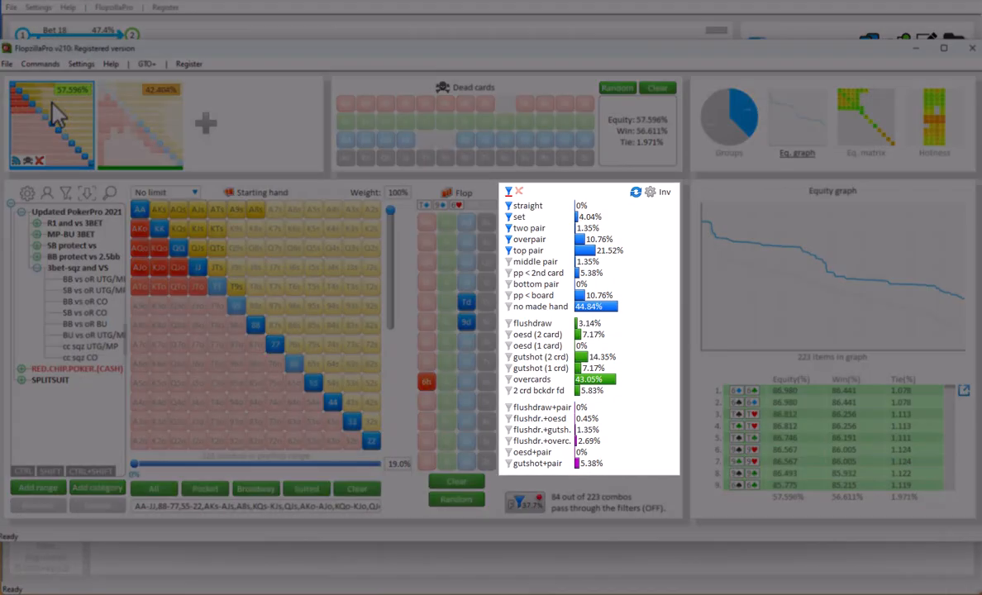
pyautogui.press('Tab')
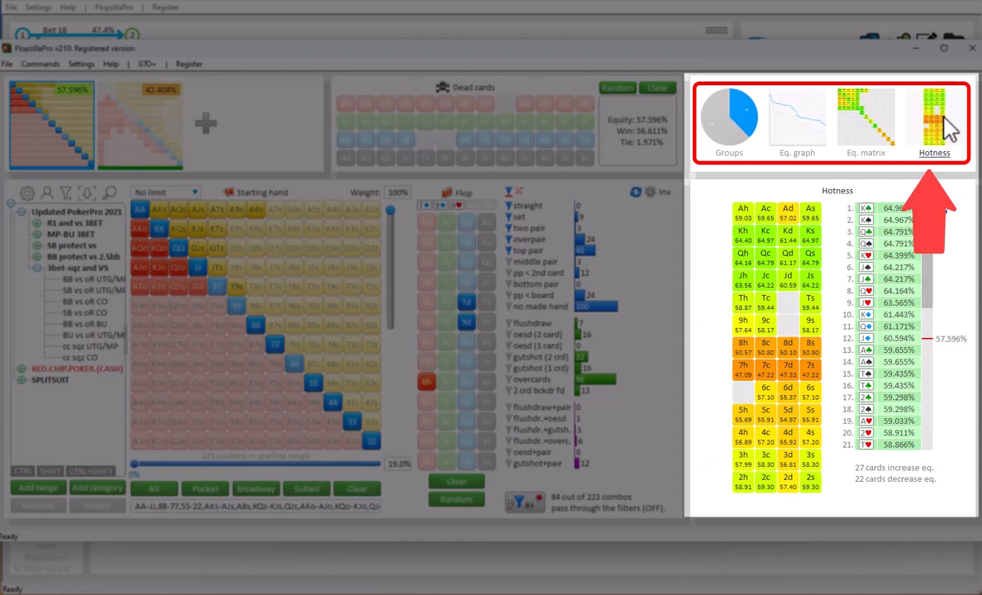
# - Show the Groups chart: 84 of 223 combos pass the filters, 139 don't
pyautogui.click(728, 120)
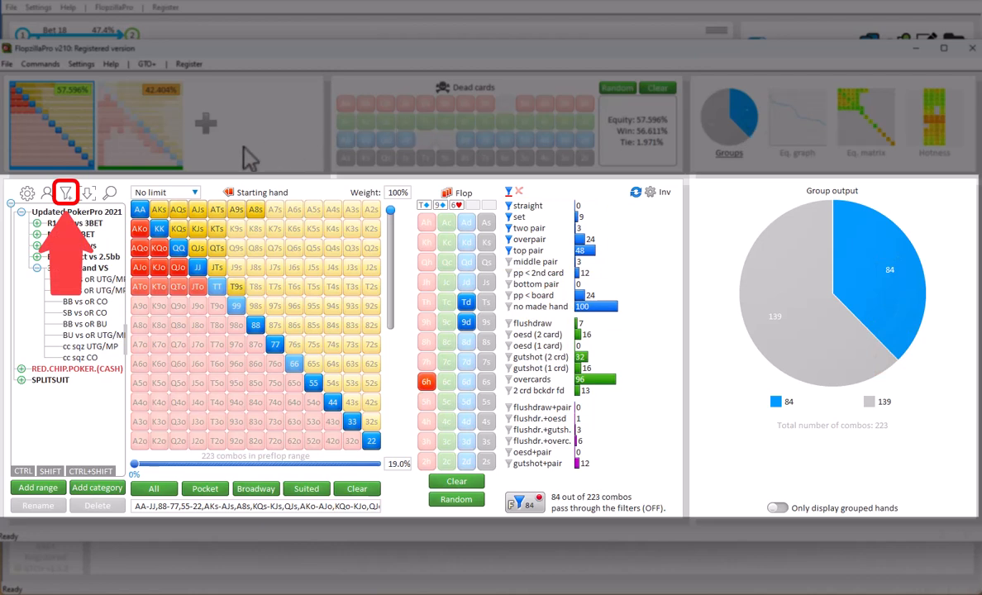
pyautogui.moveTo(66, 192)
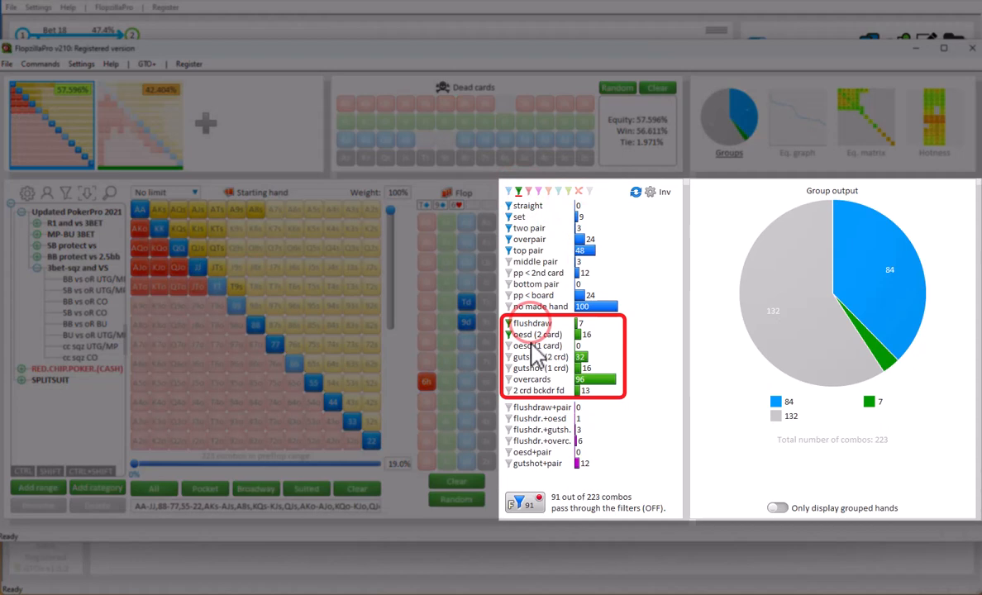
# - Add draw categories to a second group and show the equity graph
pyautogui.click(508, 324)
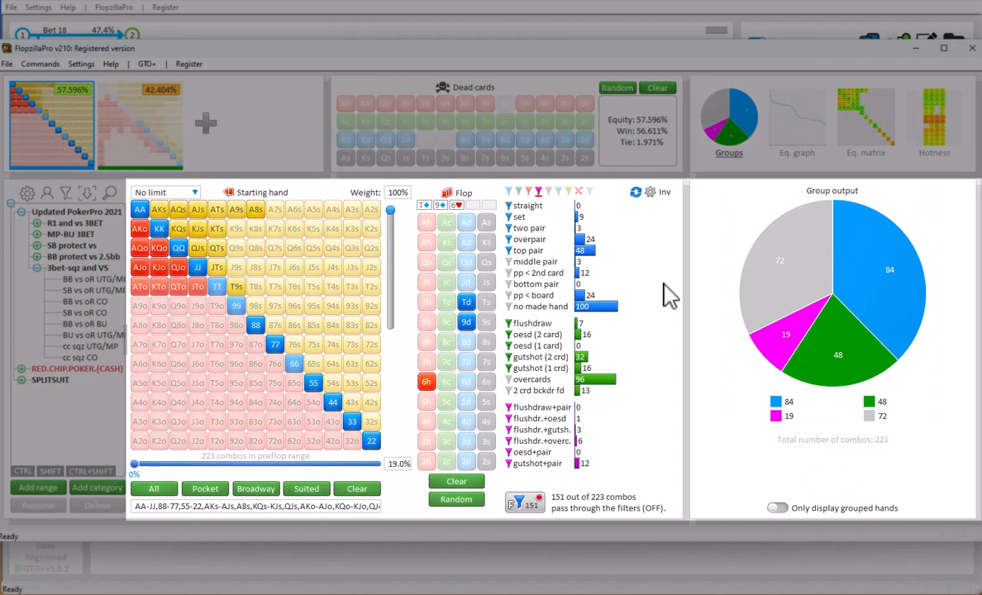
pyautogui.click(795, 118)
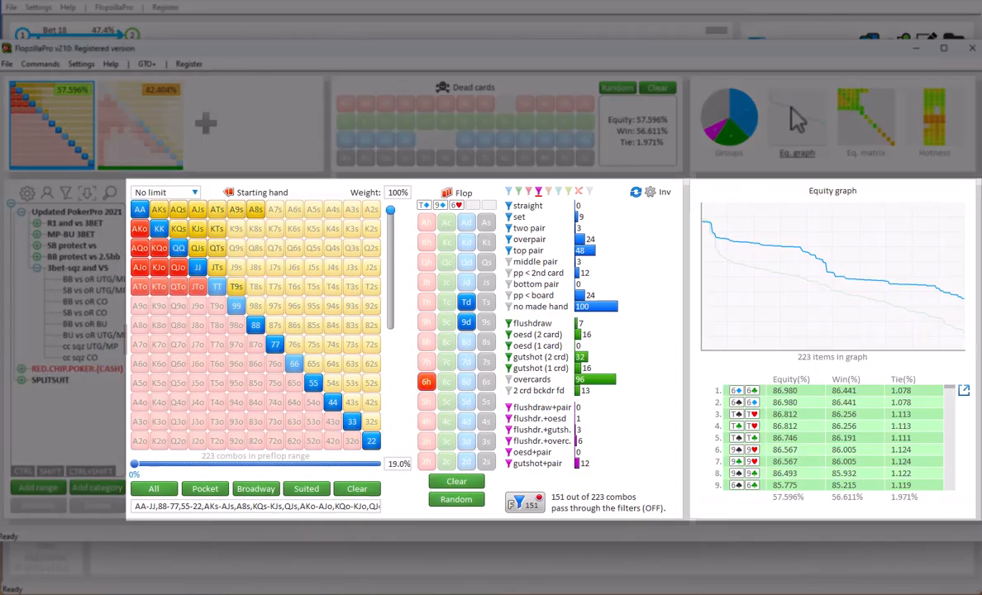
pyautogui.click(332, 325)
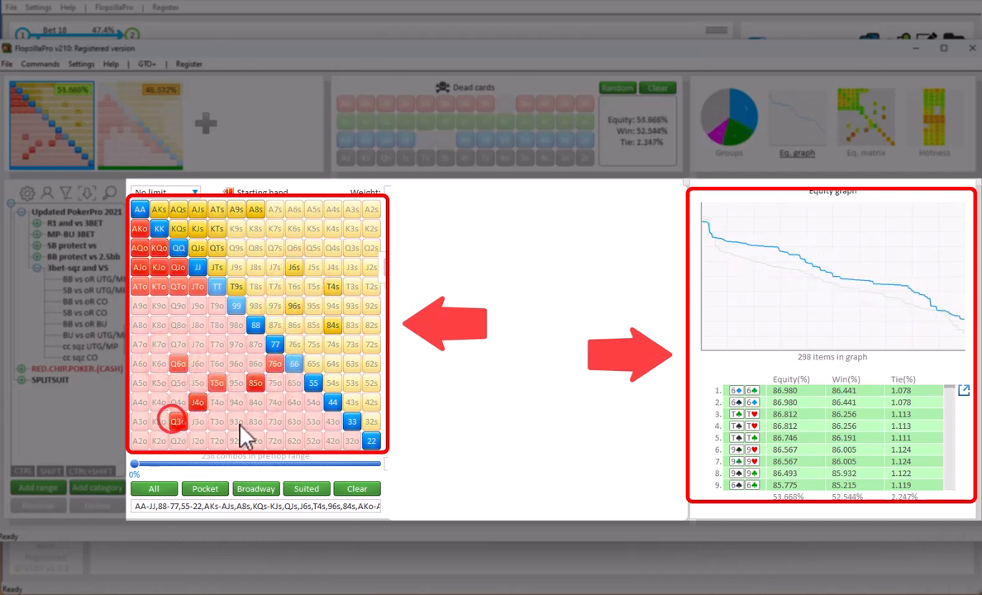
# - Add Q3o and J2o to the first range, then add another comparison range
pyautogui.click(294, 440)
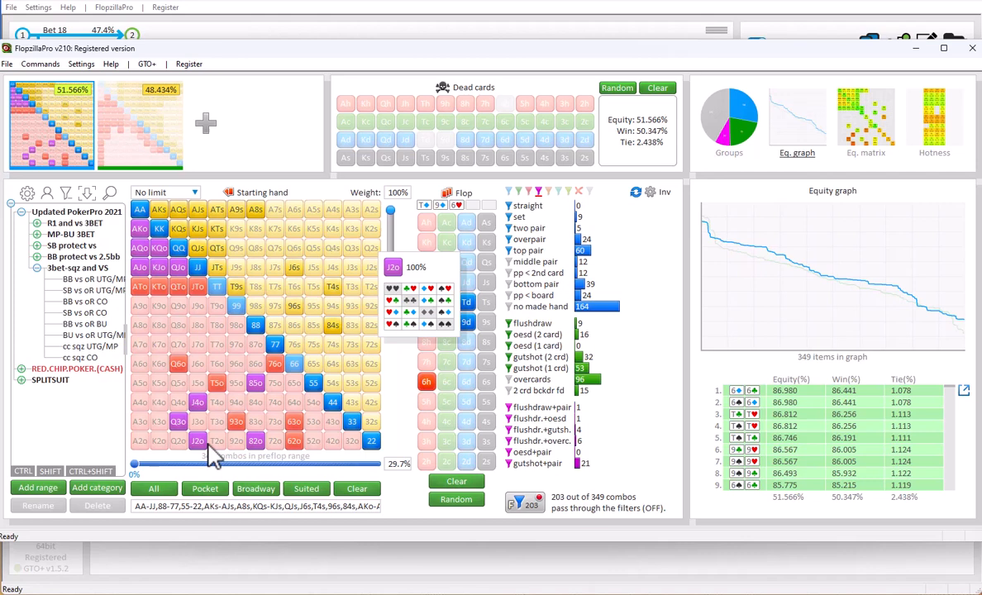
pyautogui.click(205, 123)
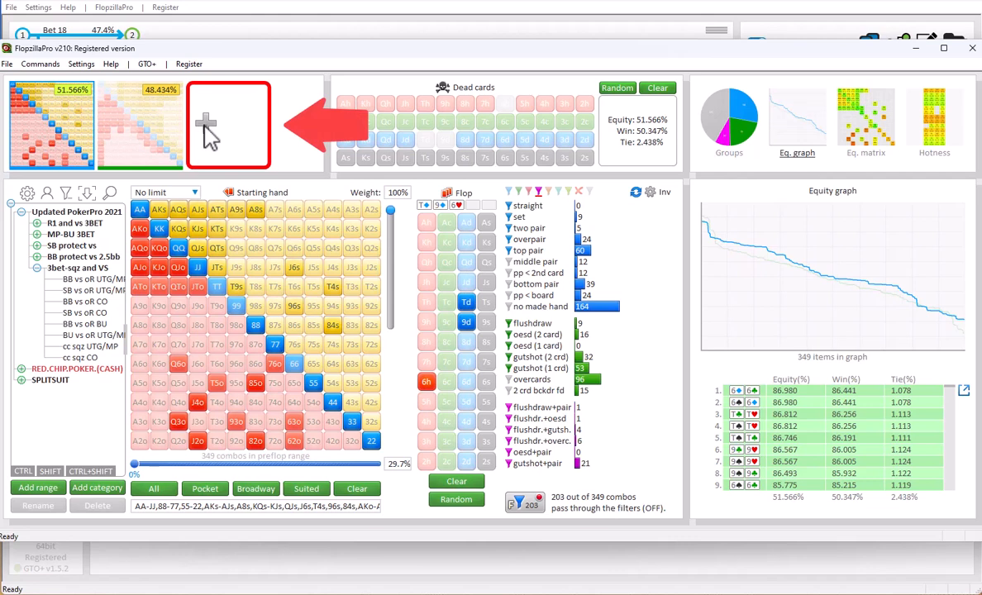
pyautogui.click(228, 124)
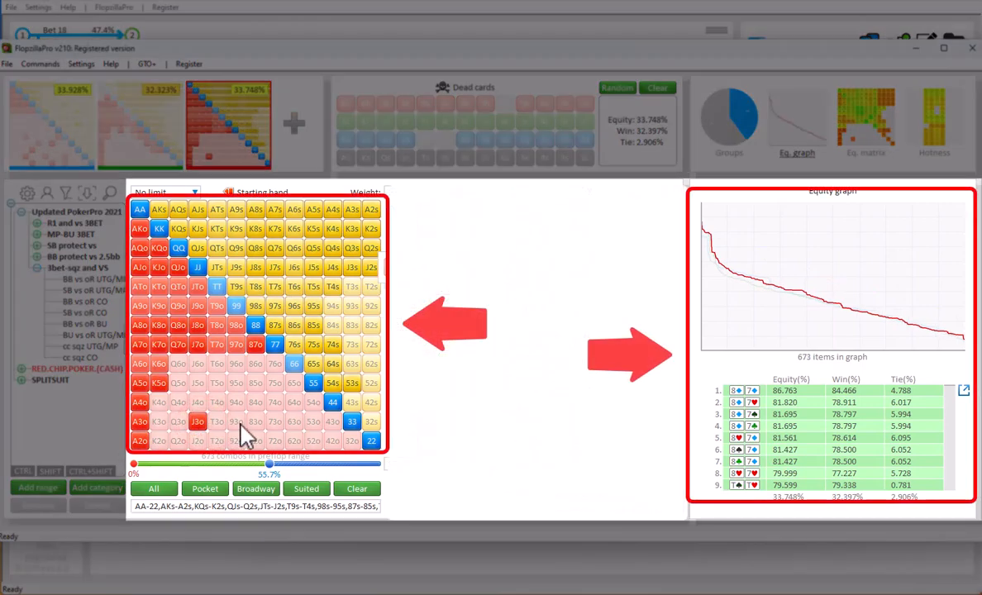
# - Fill the new range slot's starting-hand grid with a much wider range
pyautogui.click(274, 421)
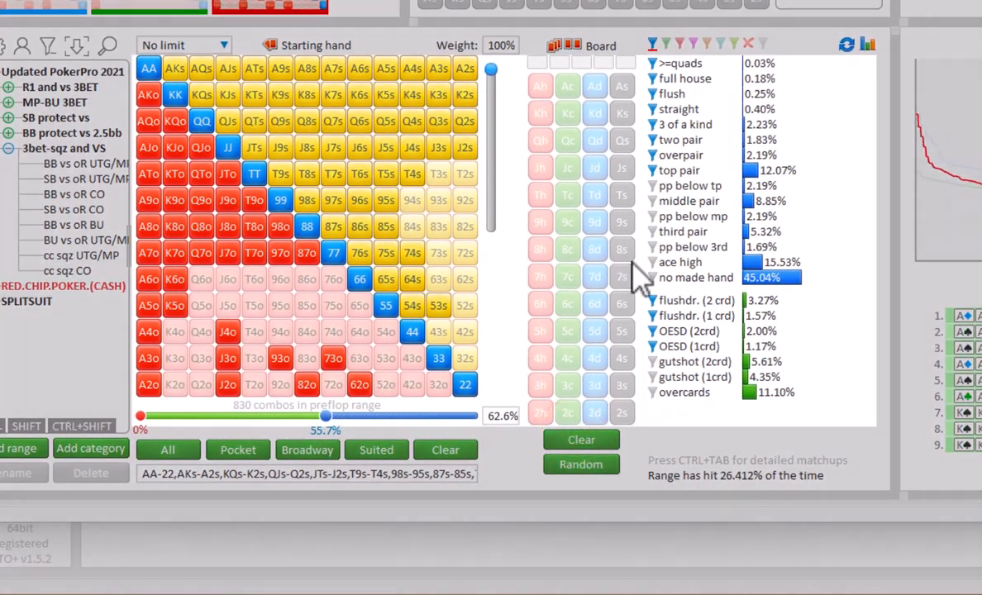
# - Open the flush, two pair and pocket-pairs-below-top-pair detail popups for the 830-combo range
pyautogui.click(670, 94)
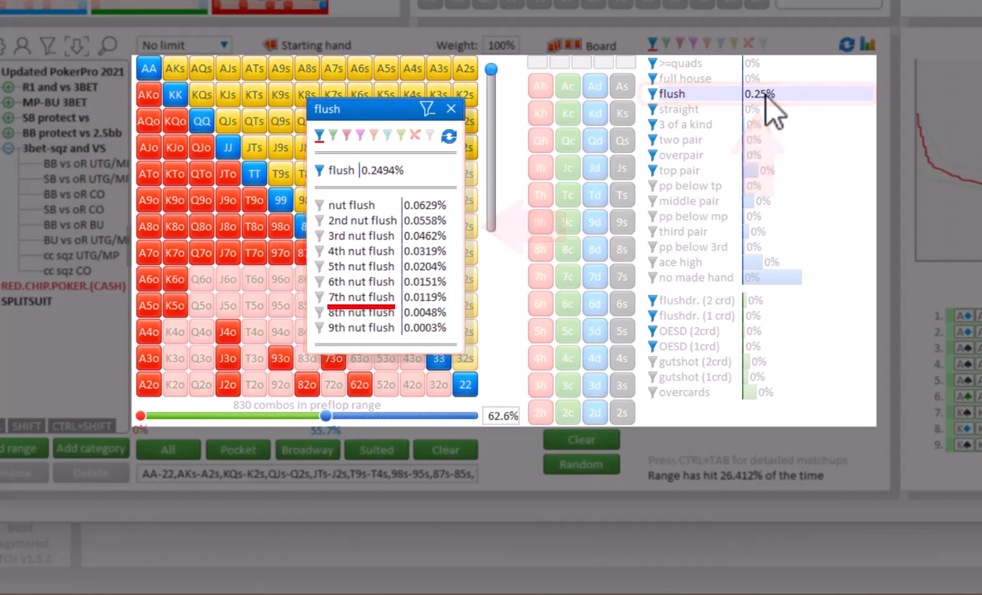
pyautogui.click(679, 140)
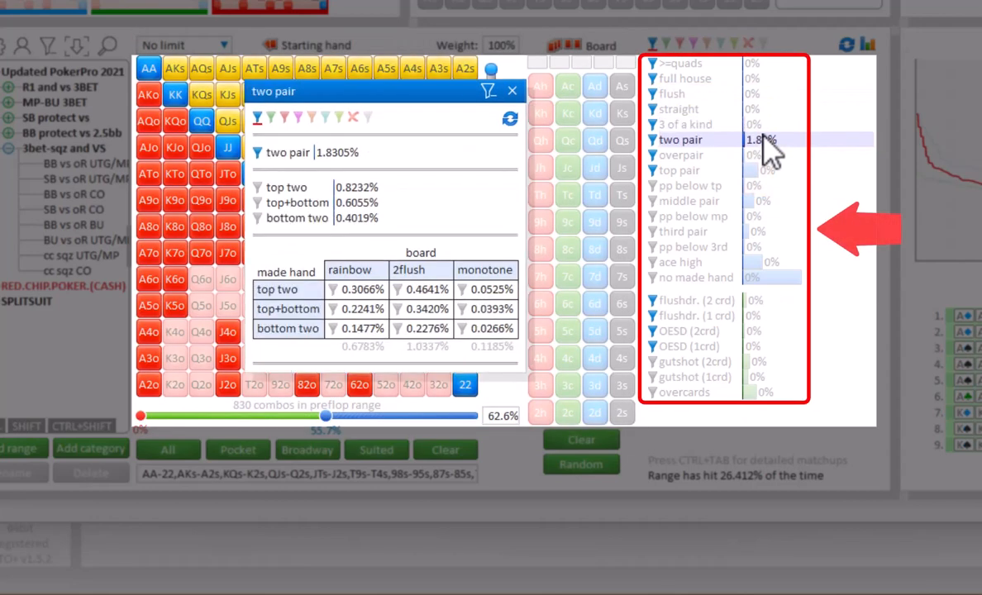
pyautogui.click(688, 185)
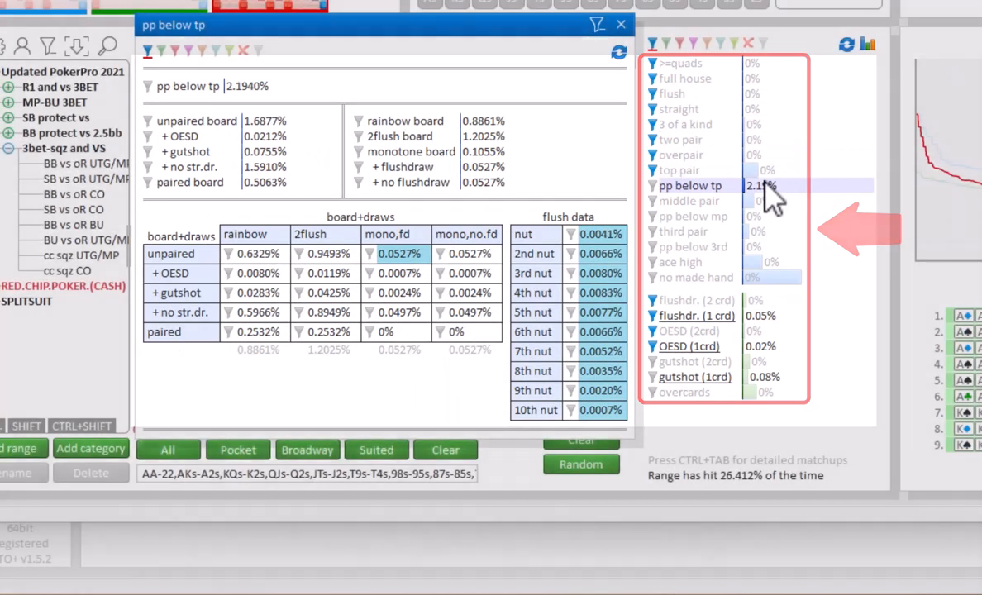
pyautogui.click(866, 44)
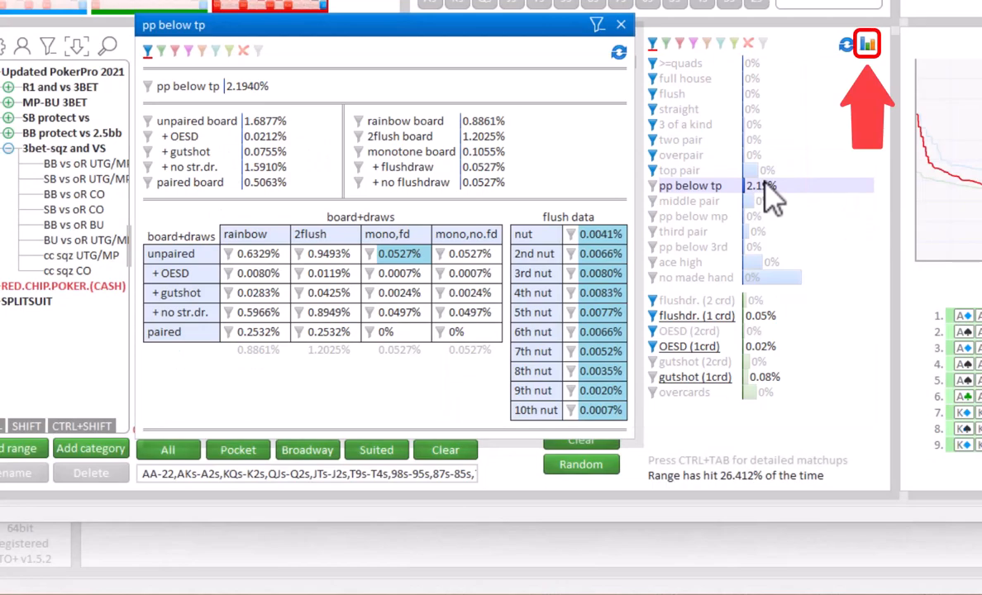
# - Show the 22,100-flop breakdown and inspect the rainbow and monotone unpaired flop subsets
pyautogui.click(866, 44)
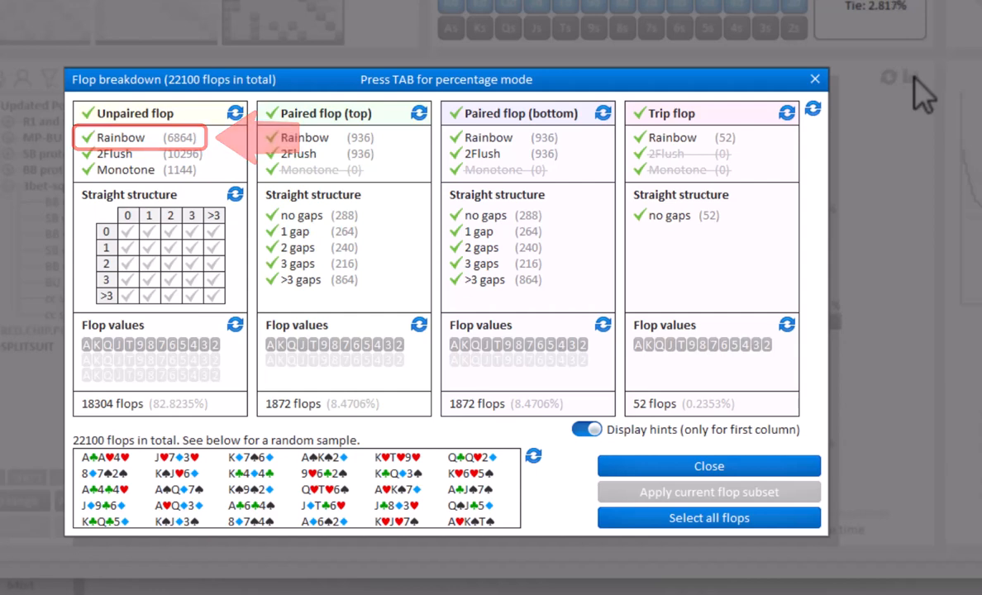
pyautogui.click(125, 170)
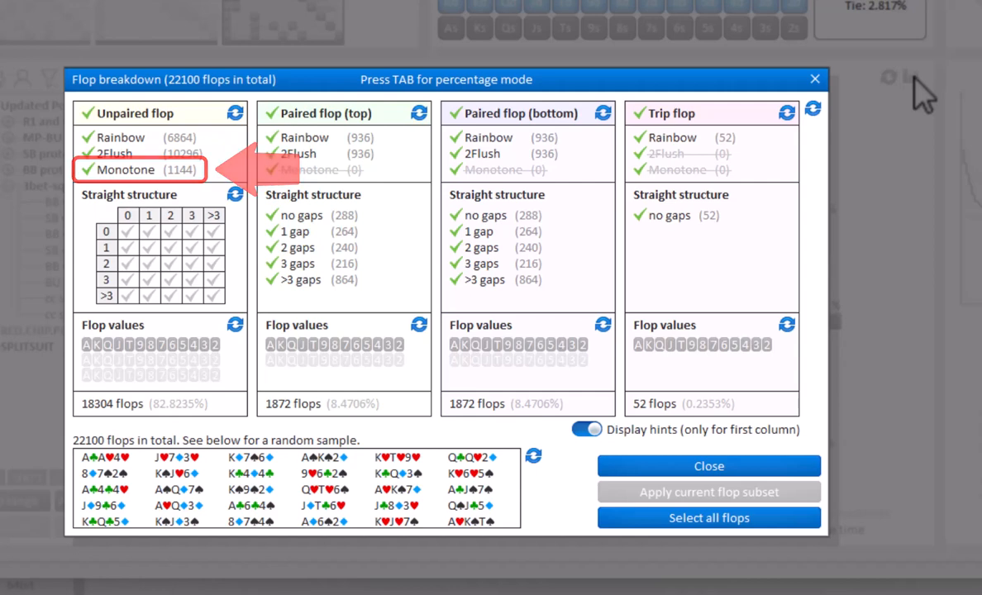
pyautogui.click(86, 170)
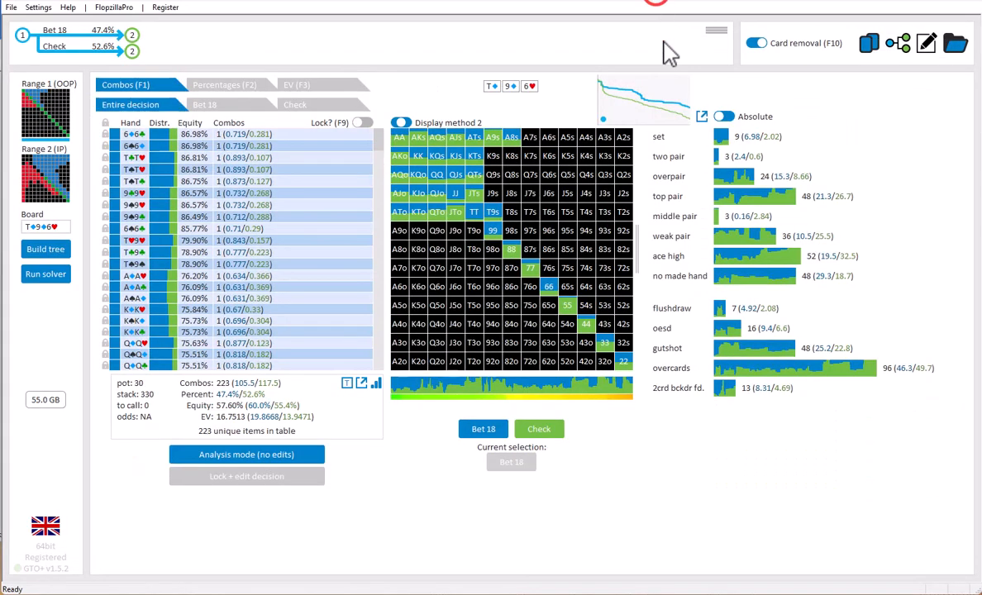
pyautogui.moveTo(670, 53)
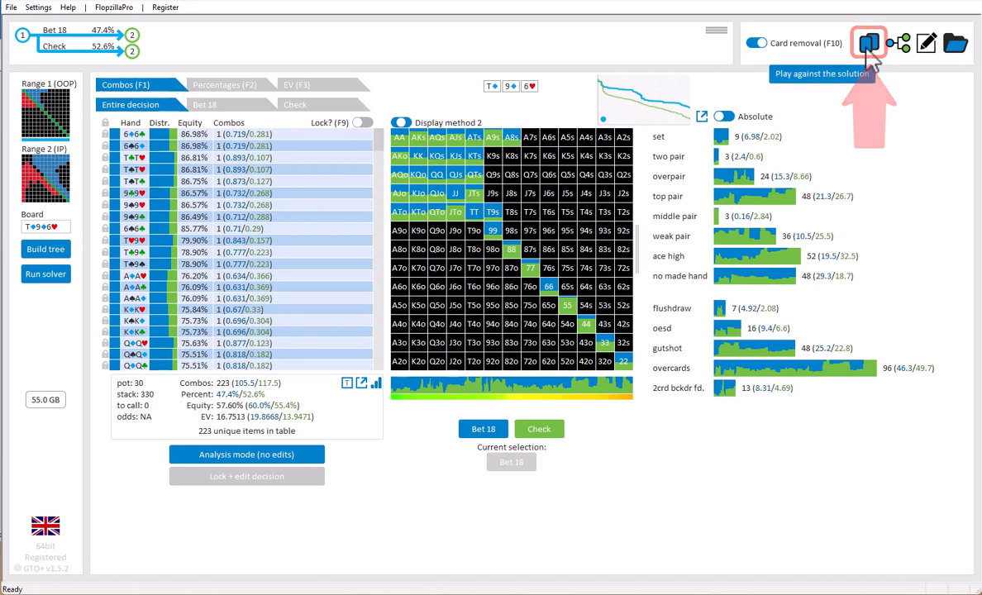
# - Launch the play-against-the-solution table for the T♦9♦6♥ spot
pyautogui.click(867, 43)
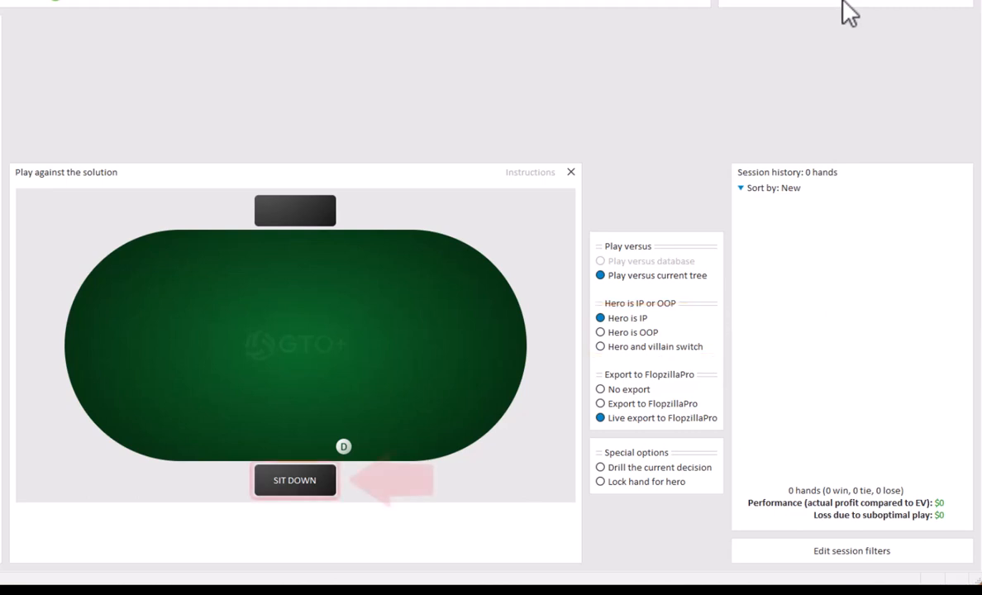
# - Sit down to deal J♥9♣ facing an $18 bet, revealing call and raise EVs of 2.47
pyautogui.click(294, 479)
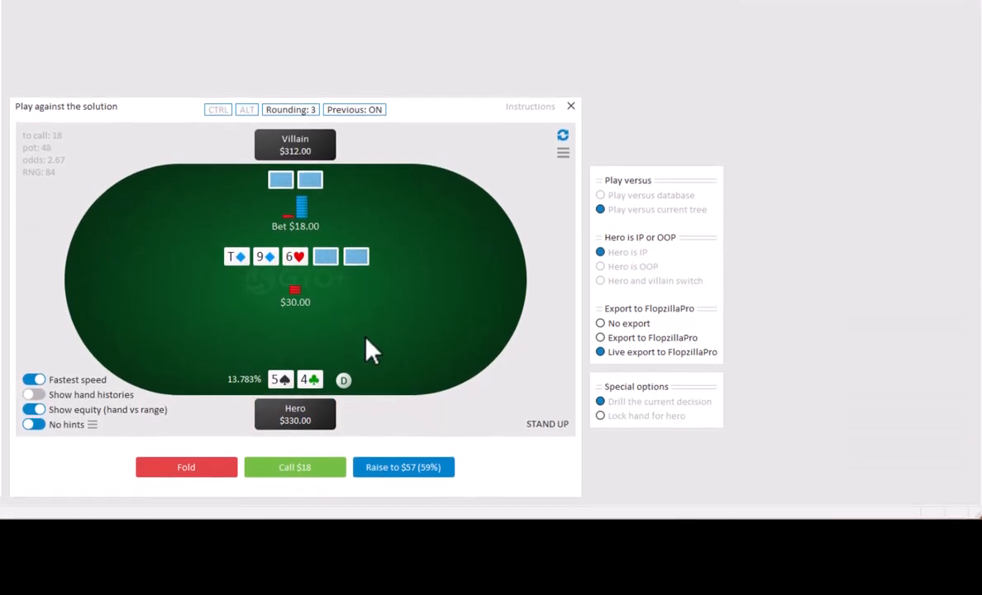
pyautogui.press('ctrl')
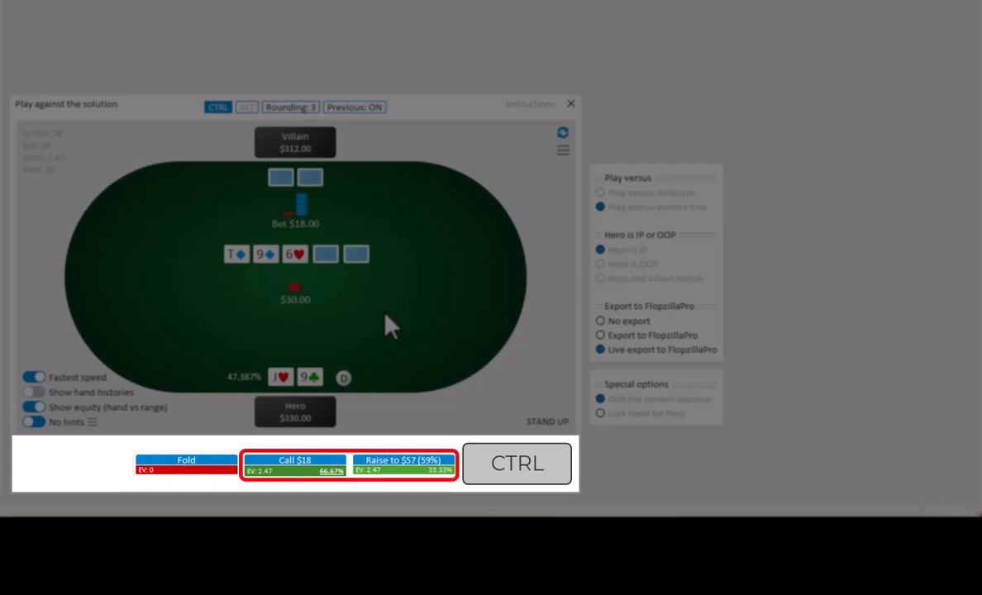
pyautogui.moveTo(384, 285)
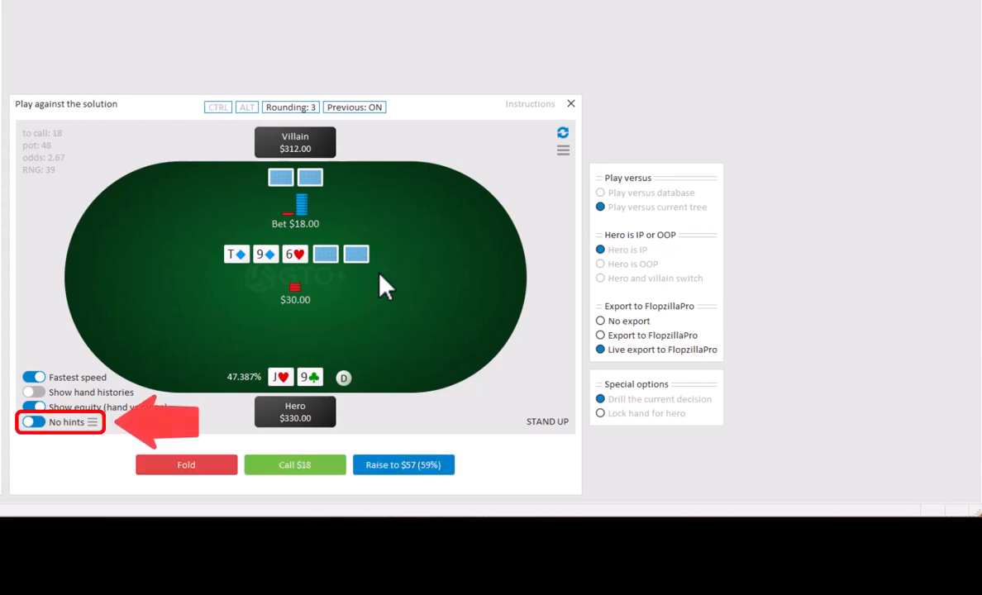
# - Cycle the hint mode through Show solution and No hints to Training mode, then act with J♥9♣
pyautogui.click(34, 421)
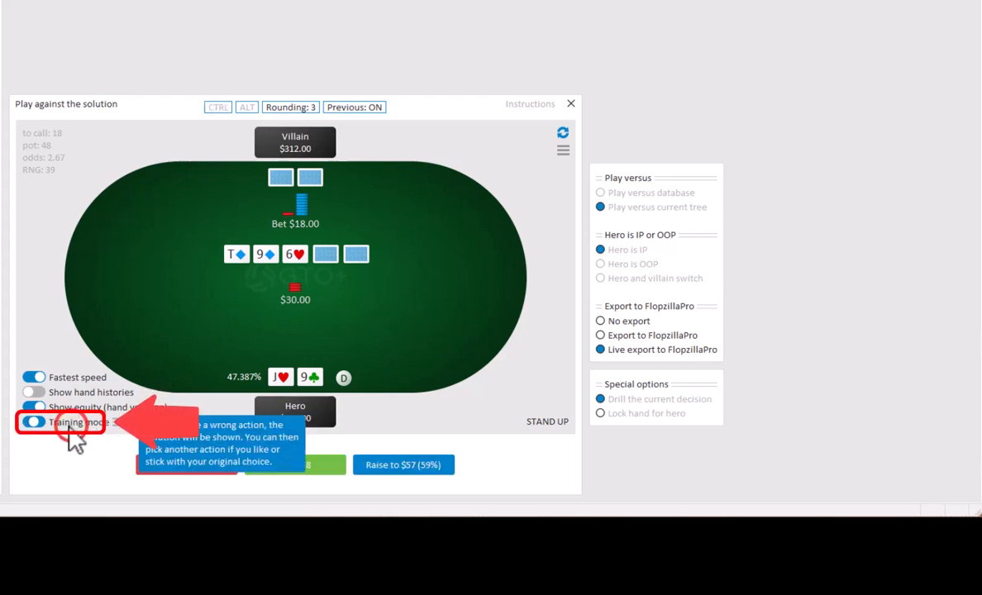
pyautogui.click(34, 422)
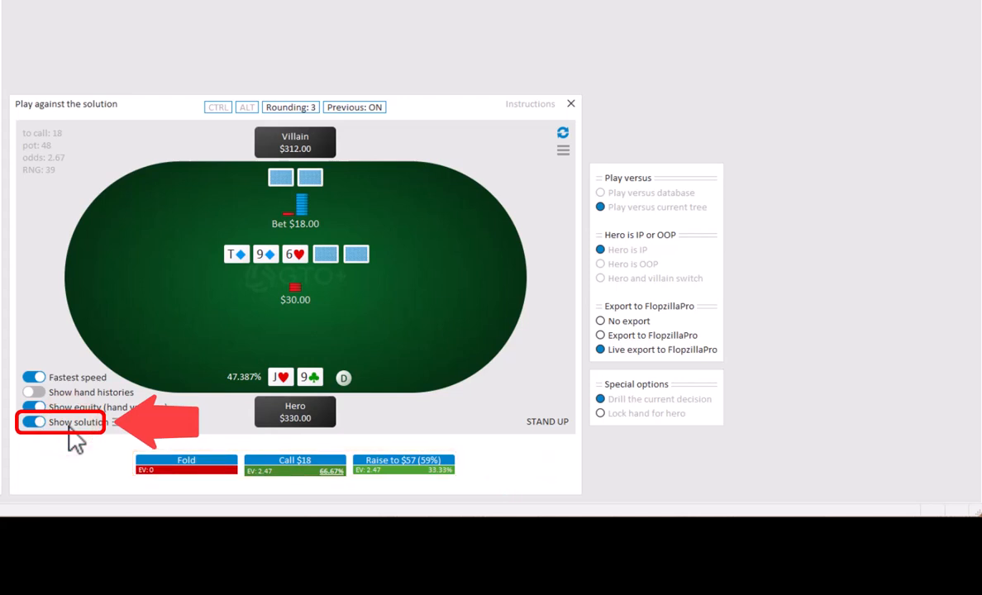
pyautogui.click(34, 422)
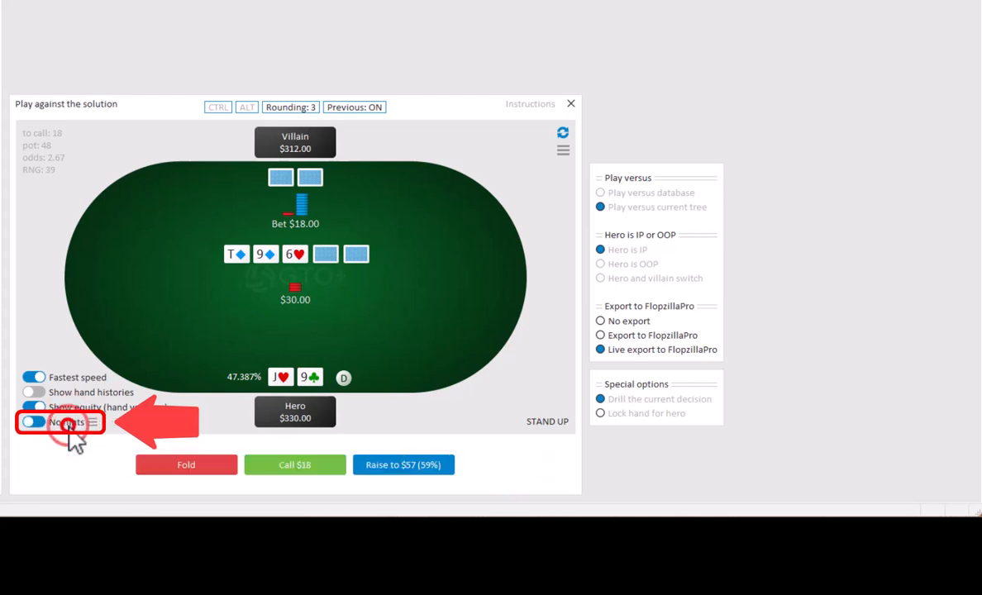
pyautogui.click(34, 422)
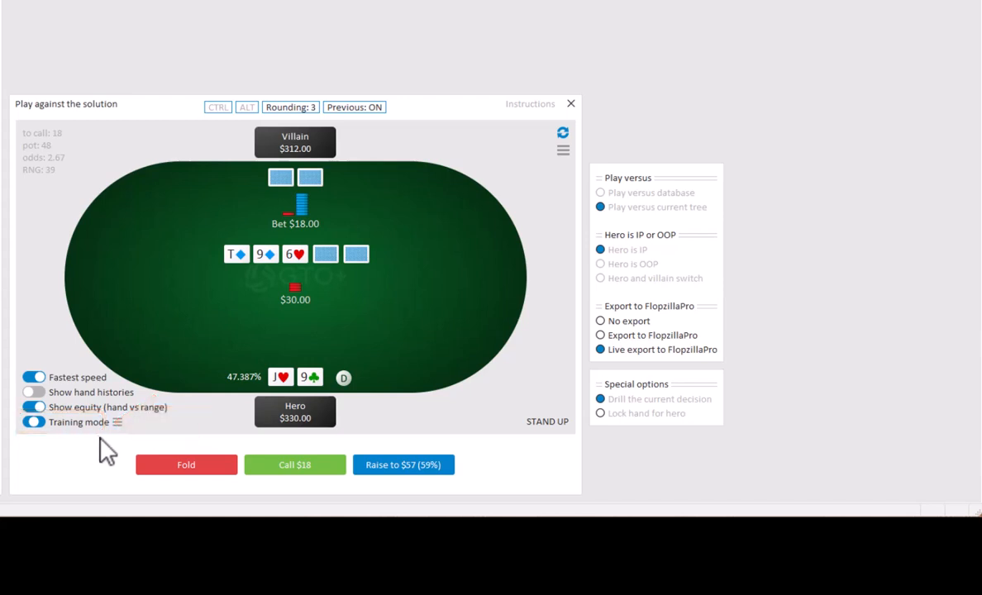
pyautogui.click(186, 465)
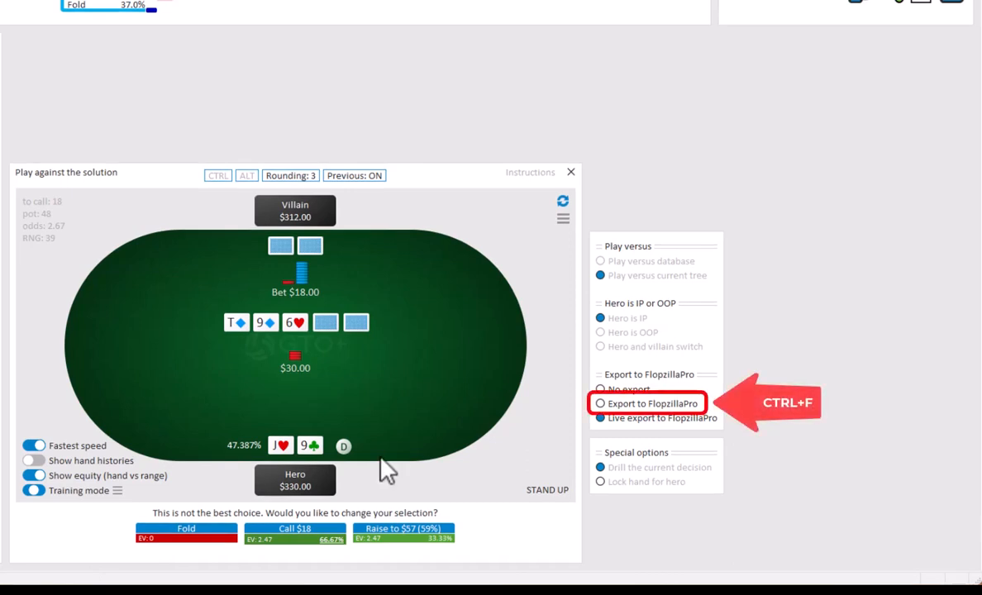
# - Export the J♥9♣ decision's ranges to FlopzillaPro
pyautogui.click(600, 404)
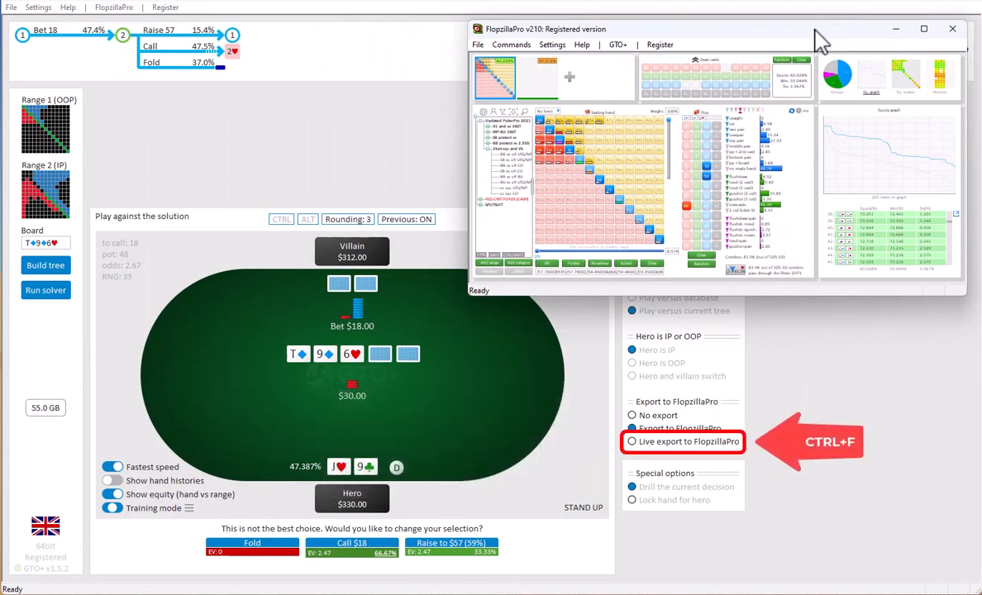
pyautogui.moveTo(687, 449)
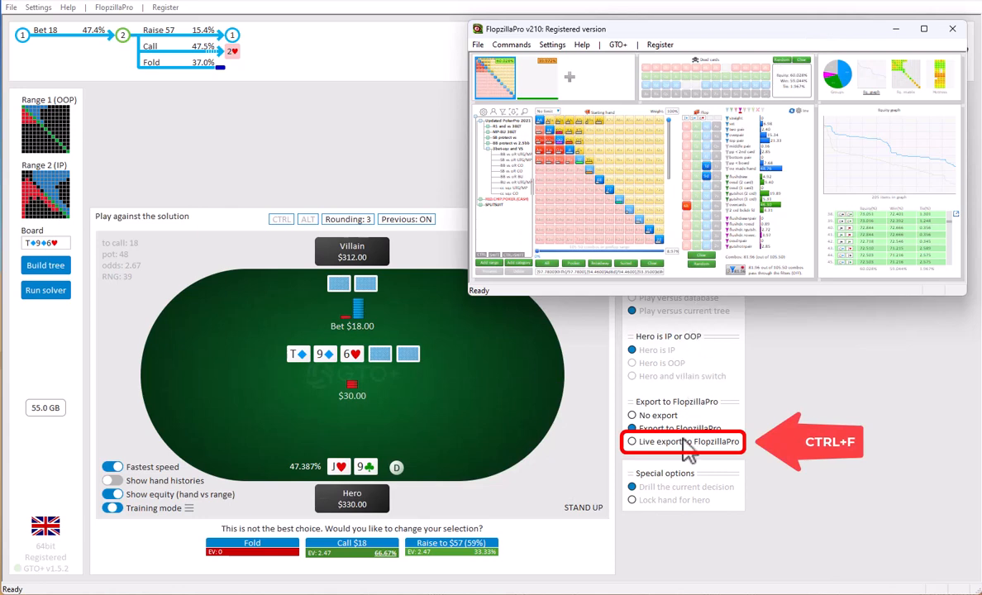